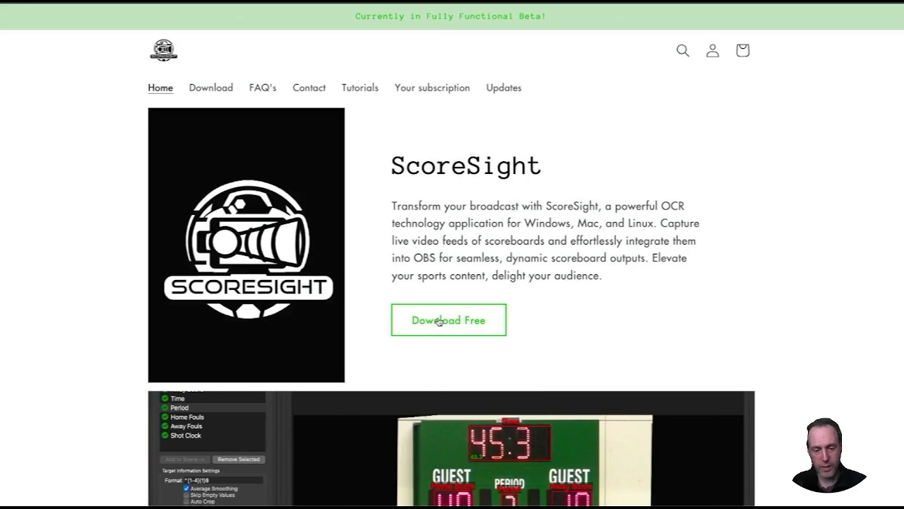
# Step: Reach the free ScoreSight Open download page via Download Free and Add to cart
pyautogui.click(448, 319)
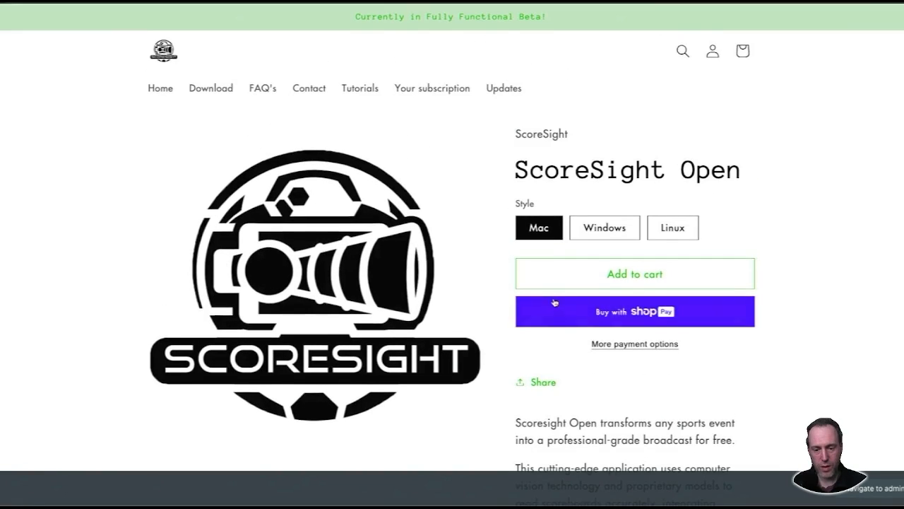
pyautogui.click(634, 273)
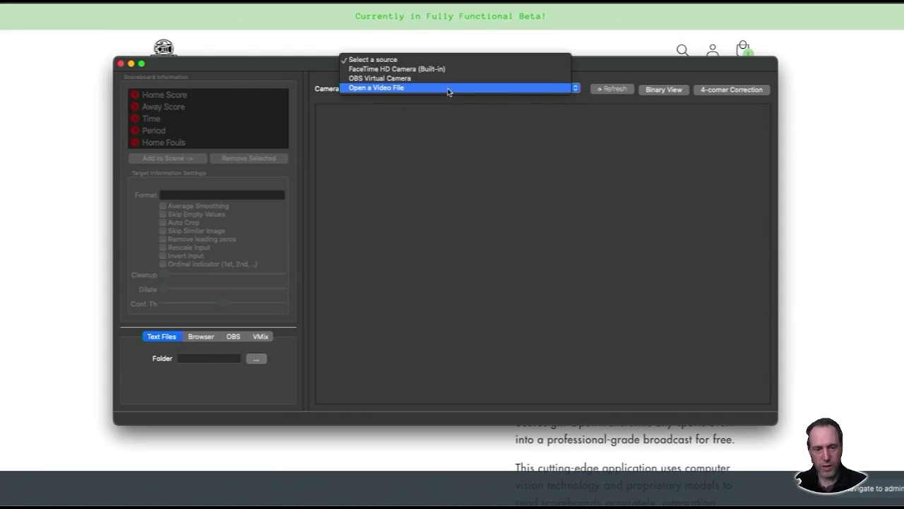
pyautogui.moveTo(438, 92)
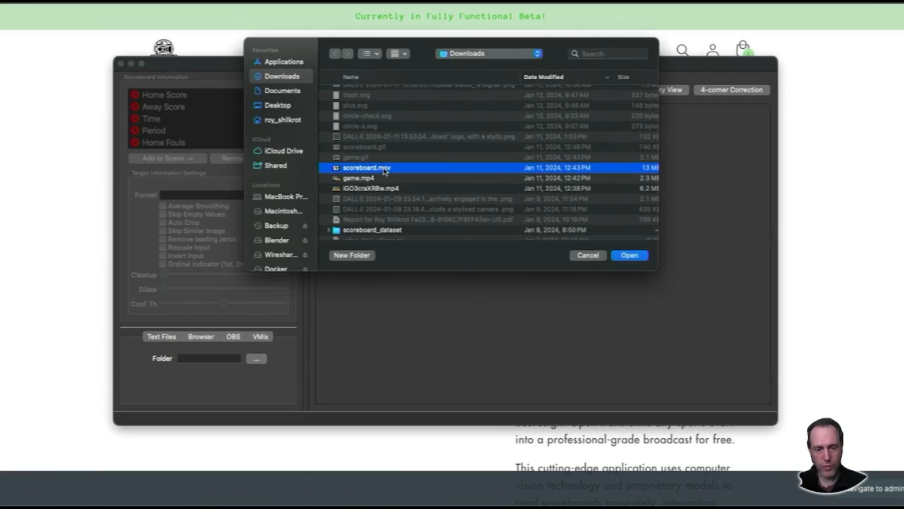
# Step: Load scoreboard.mov from Downloads as the camera source
pyautogui.click(628, 255)
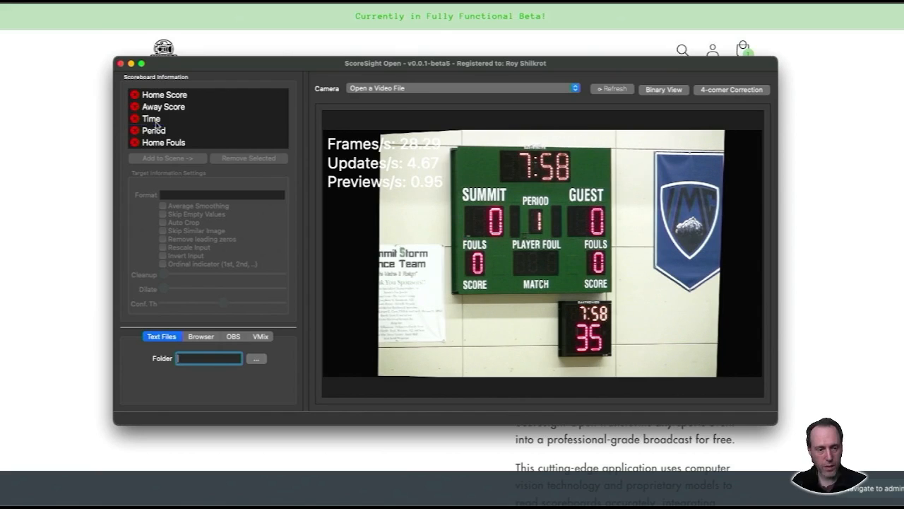
# Step: Add the Time and Shot Clock fields to the scene, then view Time's reading settings
pyautogui.click(151, 118)
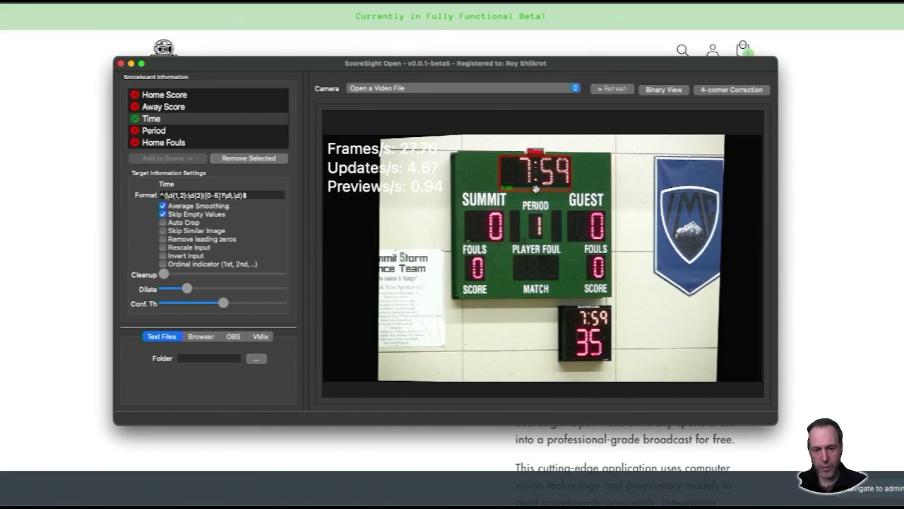
pyautogui.click(164, 94)
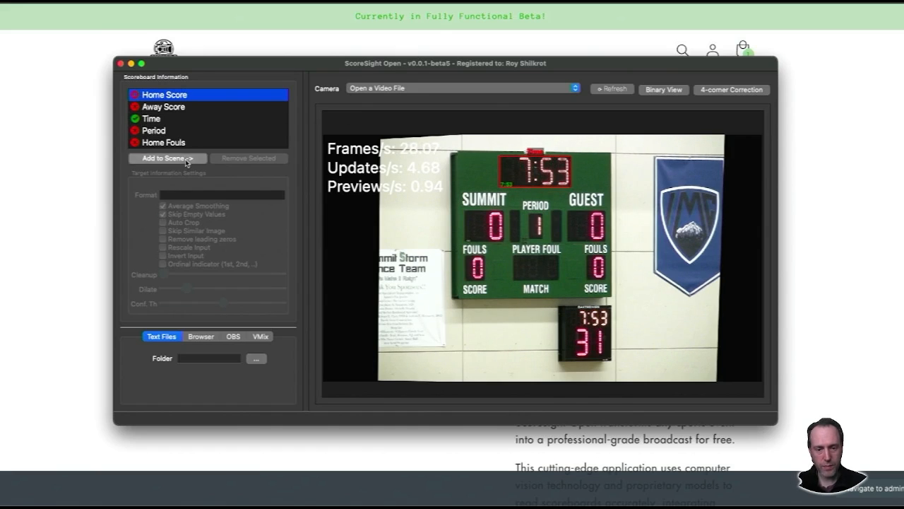
pyautogui.click(163, 106)
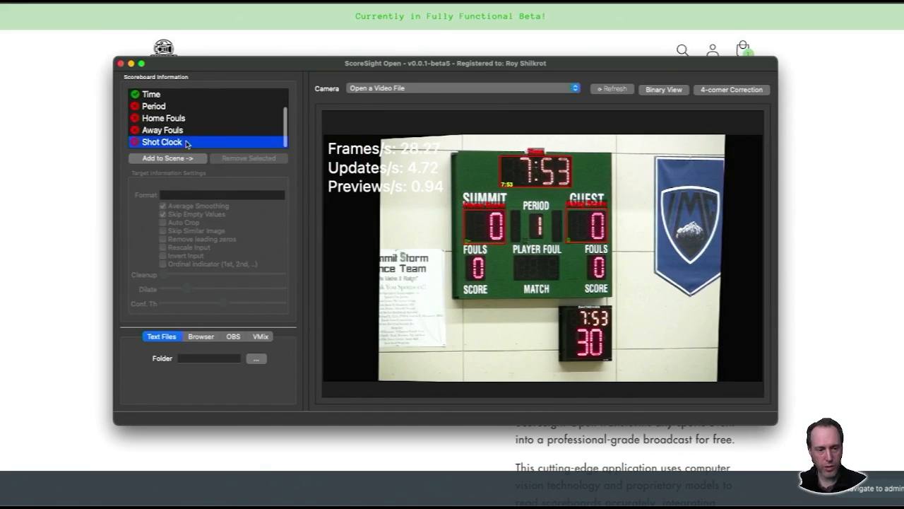
pyautogui.click(161, 142)
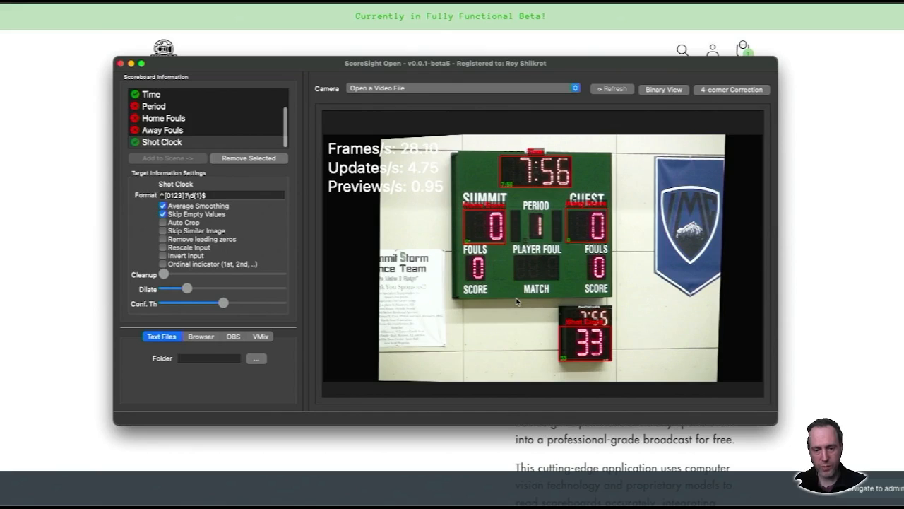
pyautogui.click(151, 93)
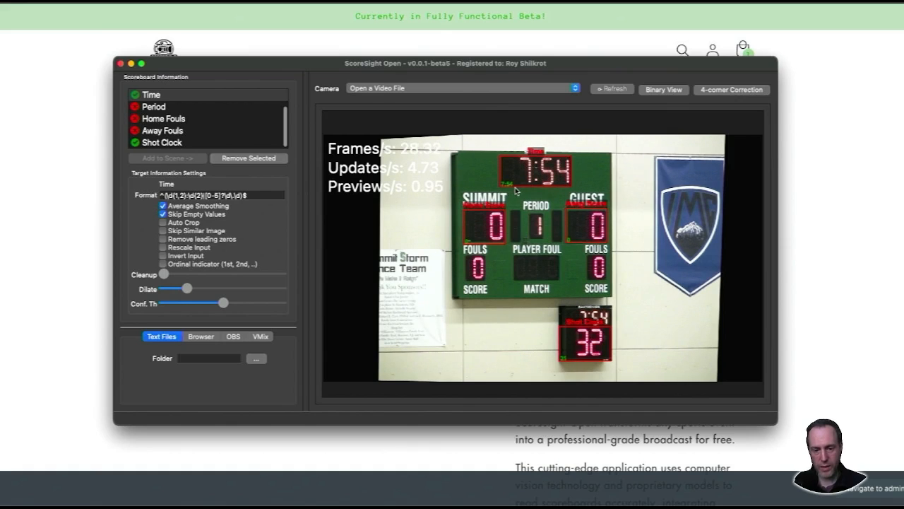
pyautogui.moveTo(532, 214)
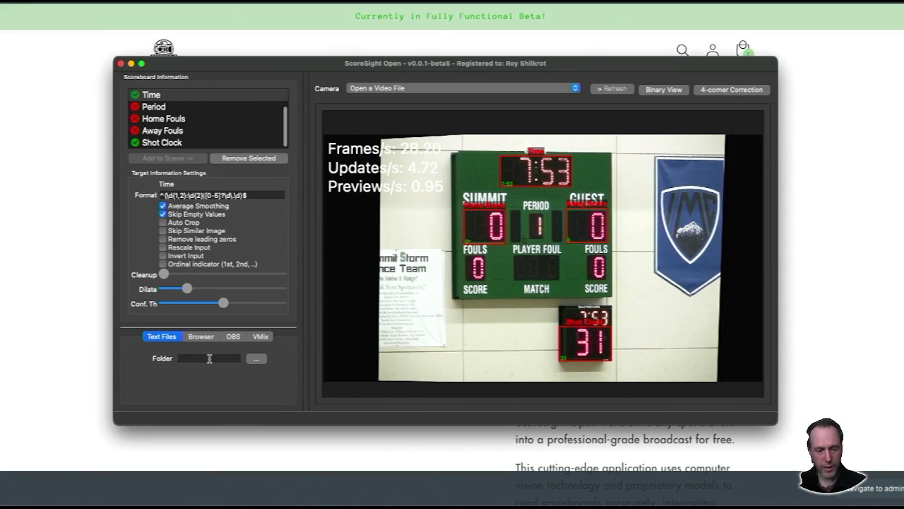
# Step: Set the Text Files output folder to the scoresight output folder
pyautogui.click(208, 358)
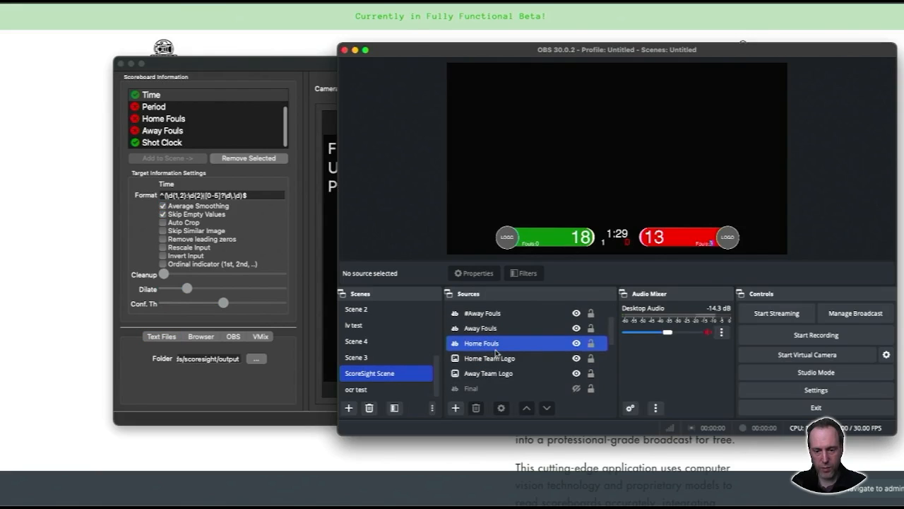
# Step: Switch the Clock source's text input to From file and browse to scoresight/output
pyautogui.click(477, 358)
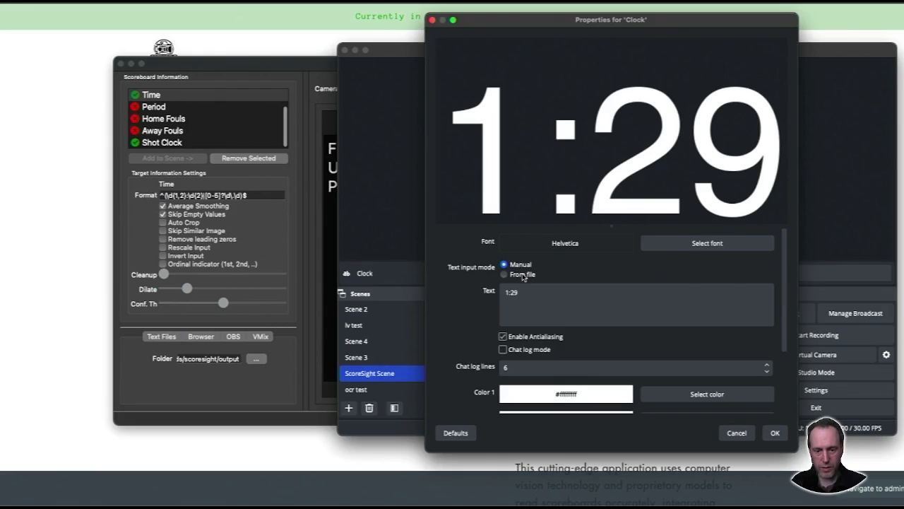
pyautogui.click(504, 274)
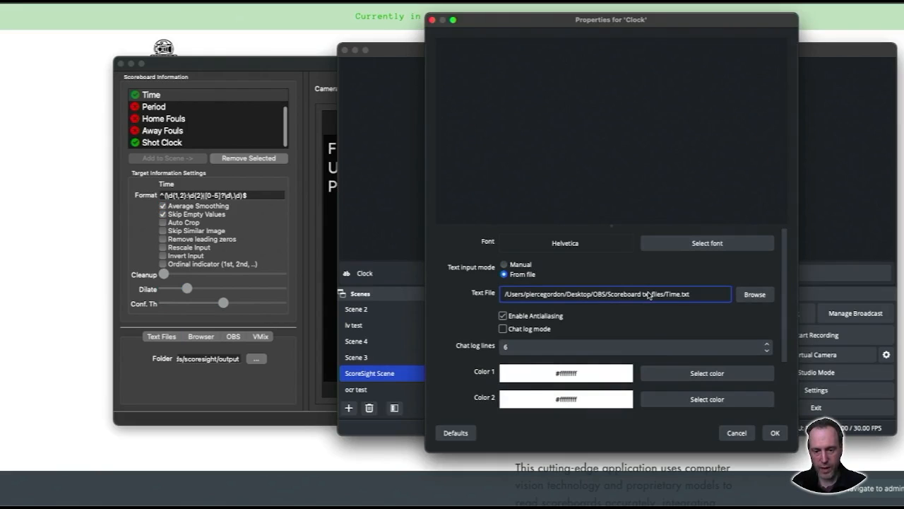
pyautogui.click(753, 294)
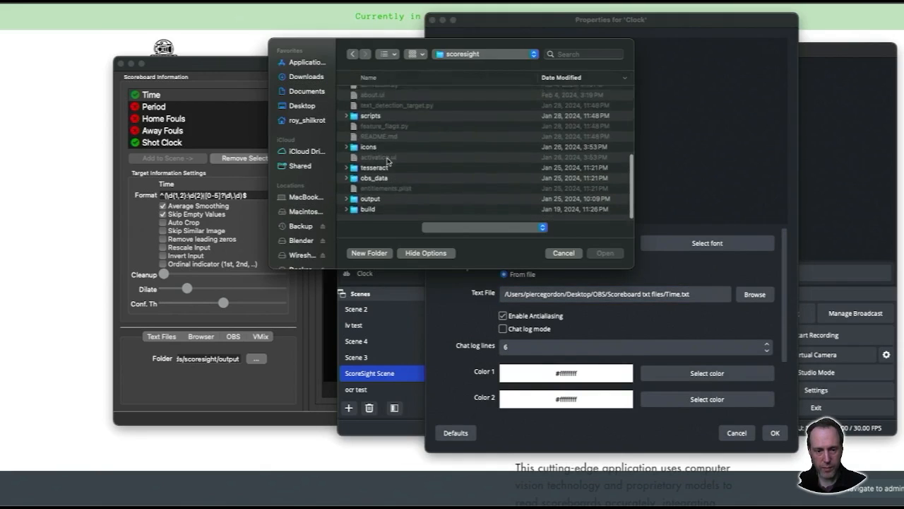
pyautogui.click(564, 252)
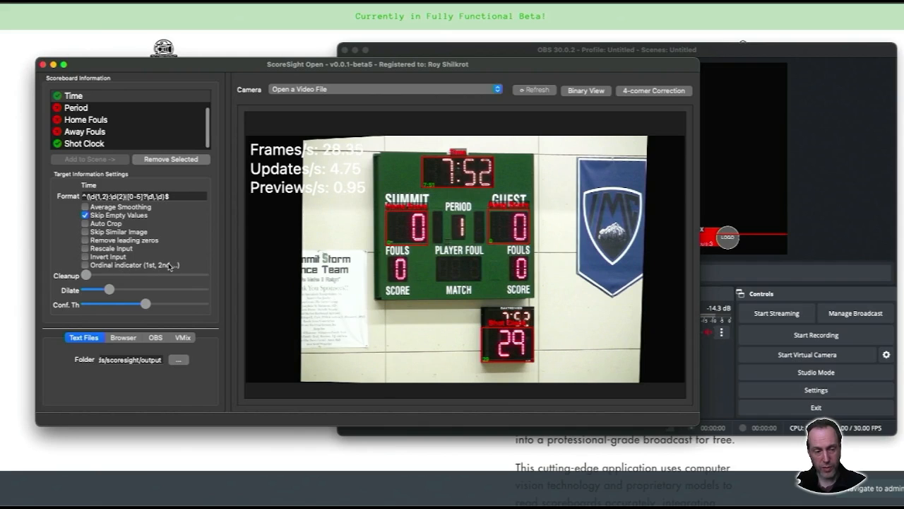
# Step: Toggle Binary View, start 4-corner perspective correction, and view Shot Clock's settings
pyautogui.click(586, 91)
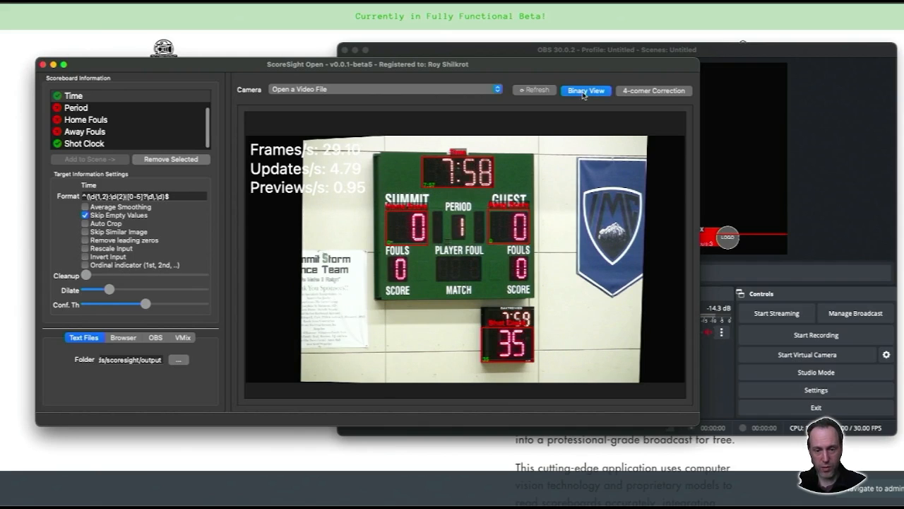
pyautogui.click(585, 90)
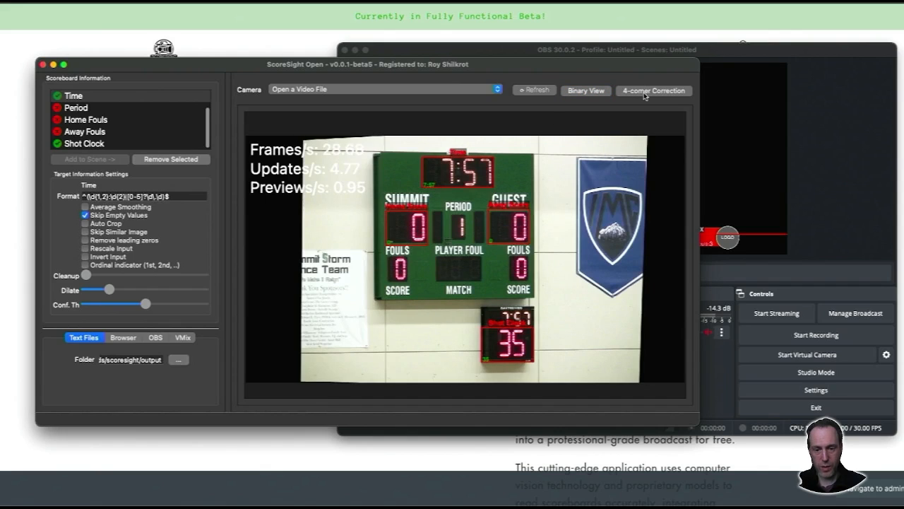
pyautogui.click(652, 90)
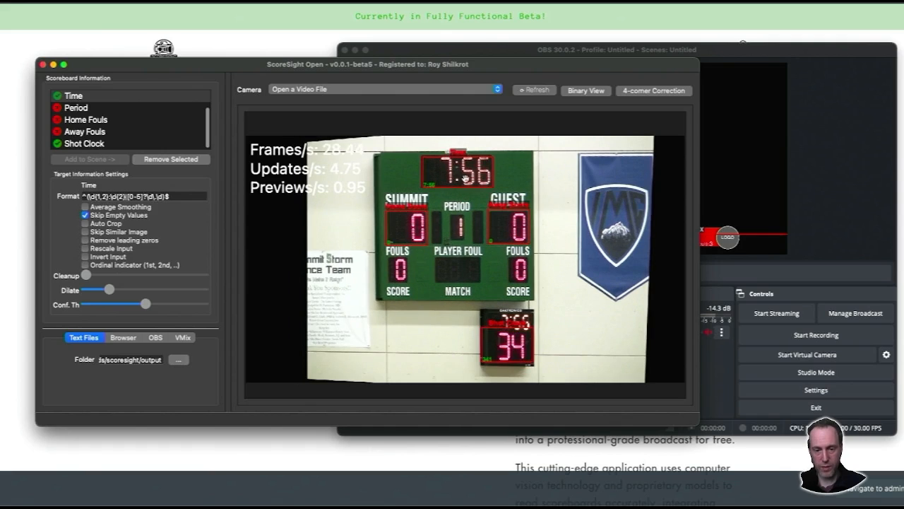
pyautogui.click(83, 142)
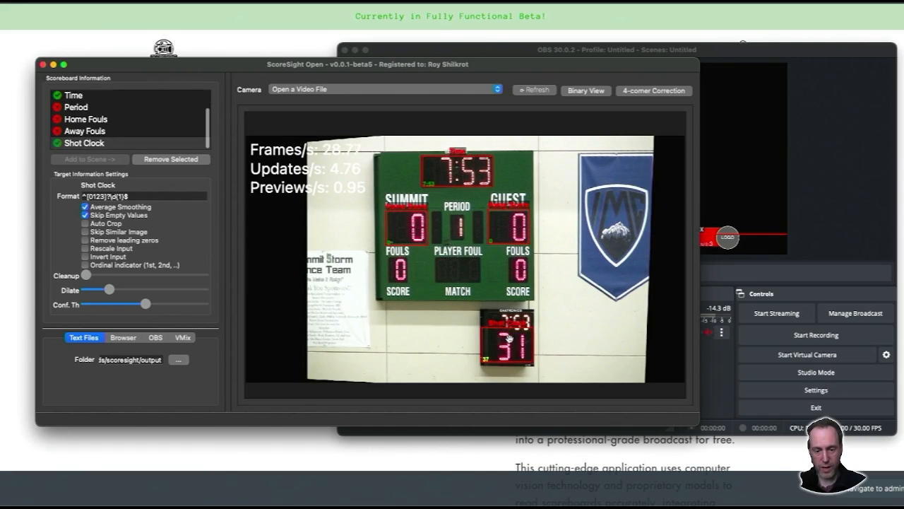